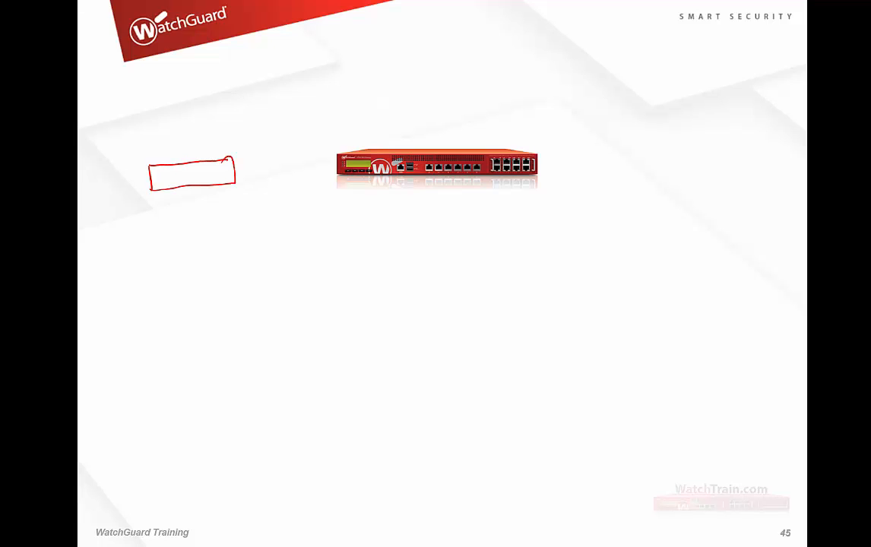
- Ink 'ISP Router', an 'External' line to the firewall, and IP 46.21.55.120 below
left_click_drag(160, 144, 186, 141)
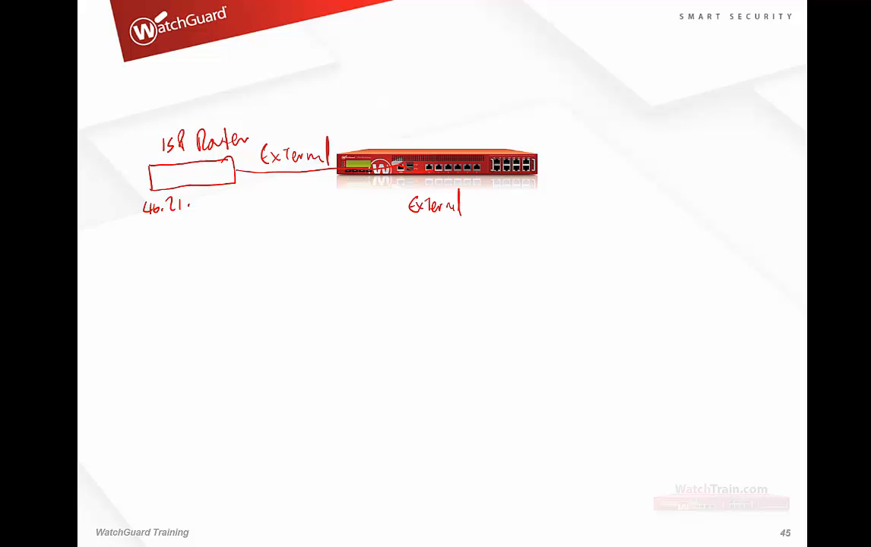
type(".55.120")
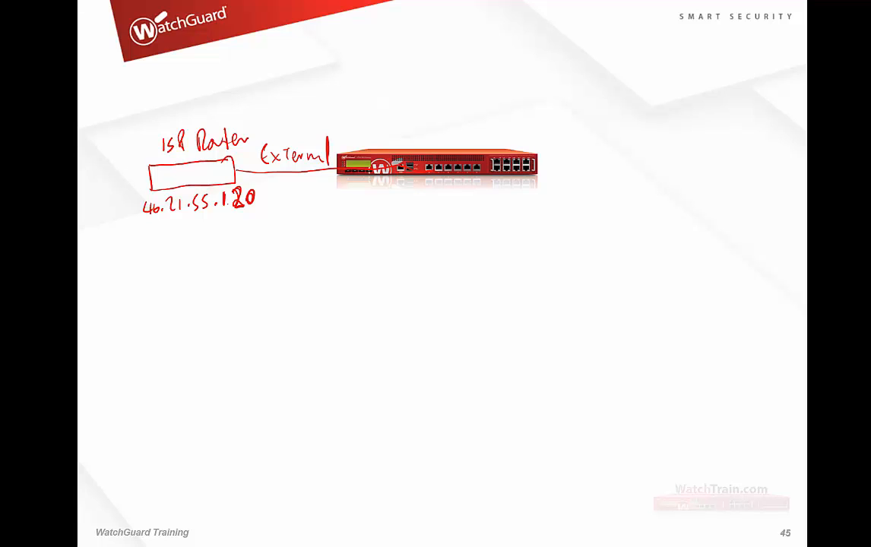
- Ink a 'Trusted' line down from the firewall to a hand-drawn switch box
left_click_drag(437, 179, 431, 285)
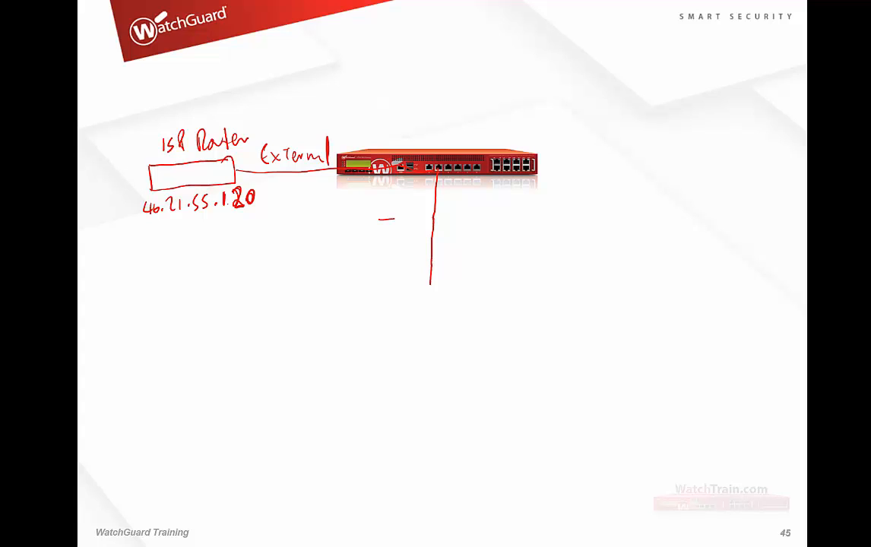
type("Trusted")
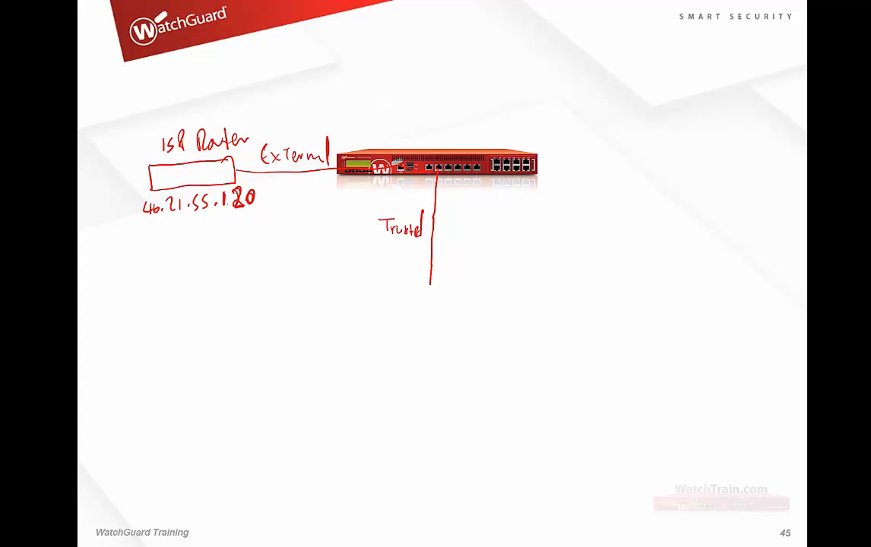
left_click_drag(372, 295, 501, 292)
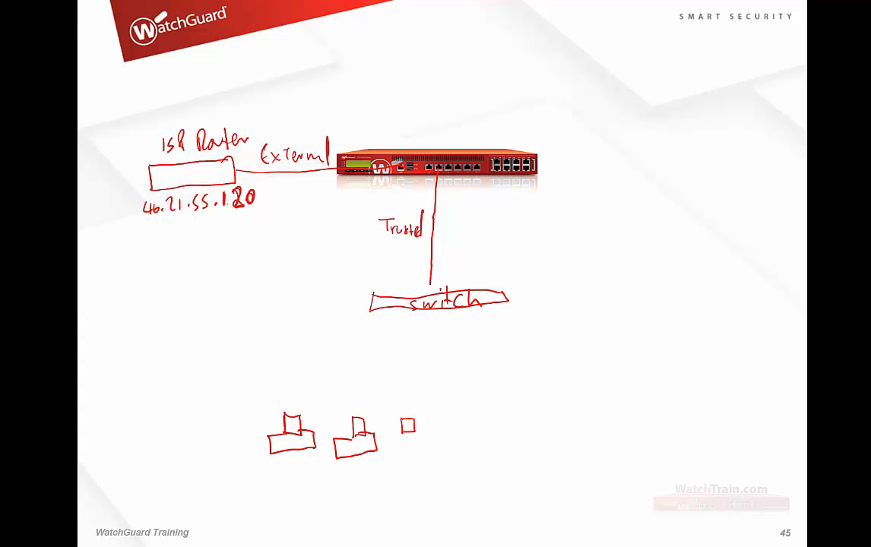
- Ink four PCs, File servers and Acc. Serv. linked to the switch, circled as TRUSTED
left_click_drag(387, 441, 433, 441)
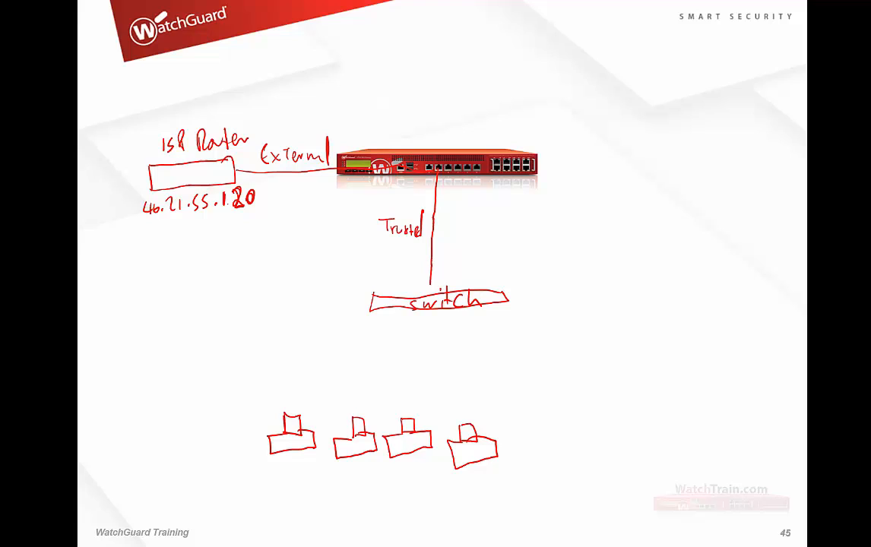
left_click_drag(381, 316, 299, 411)
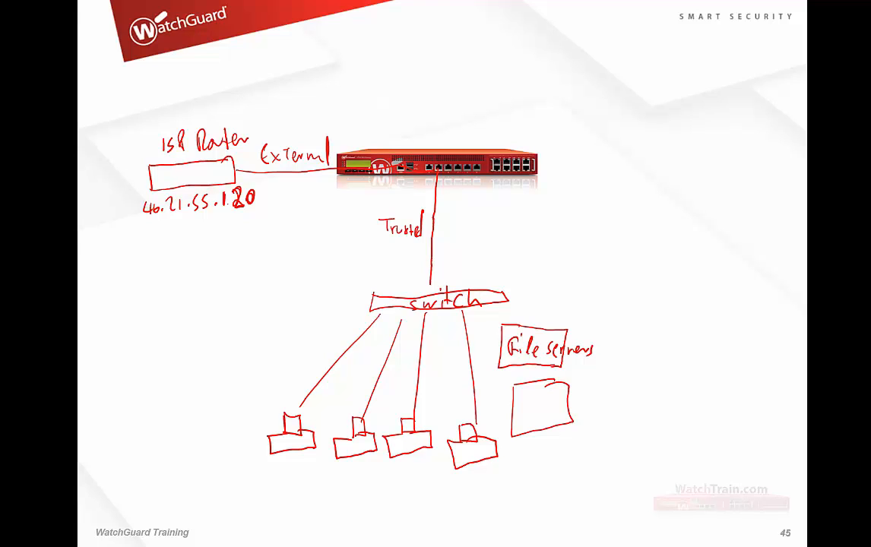
type("Acc. Serv.")
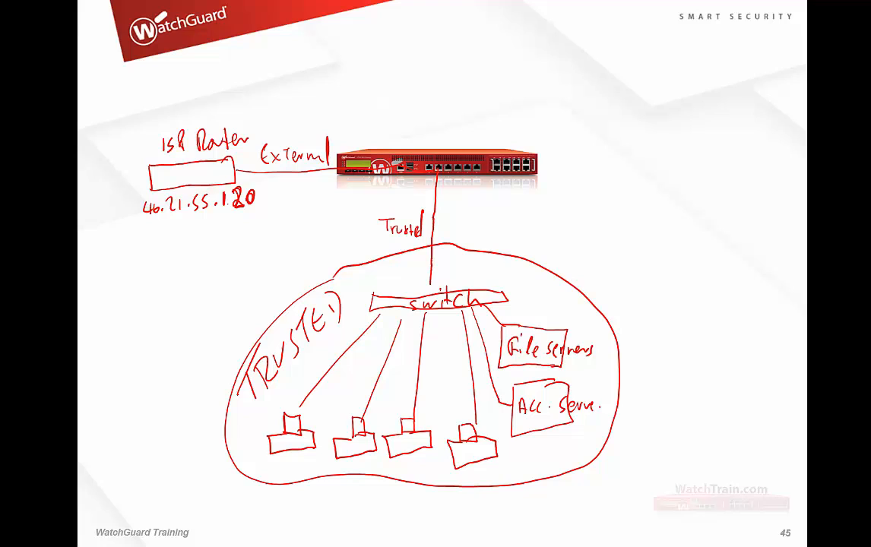
- Ink a line from the firewall to a new 'Switch' labelled 'Optional', with FTP beneath
left_click_drag(475, 178, 660, 270)
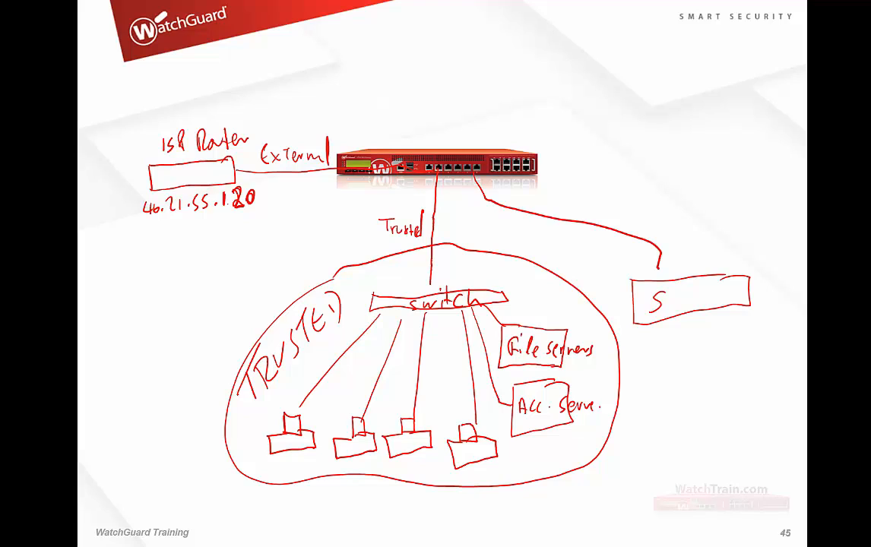
type("Switch")
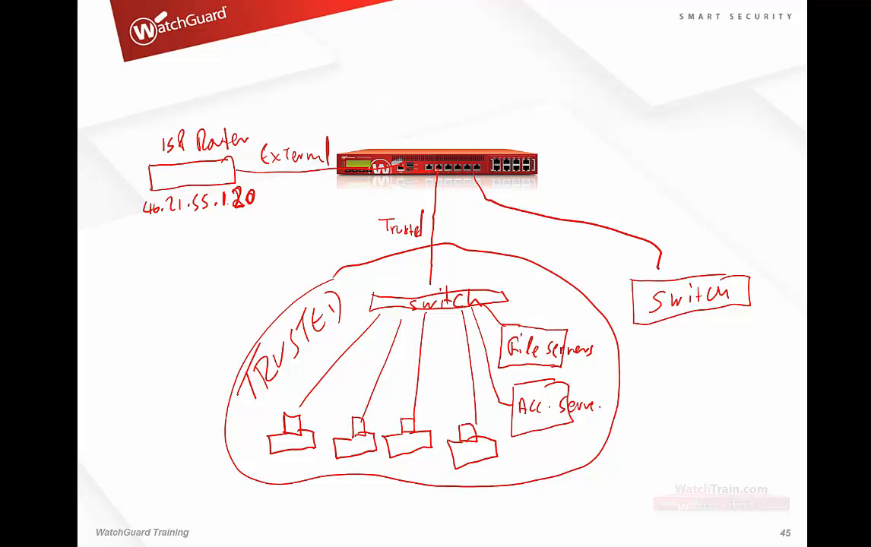
type("Optional")
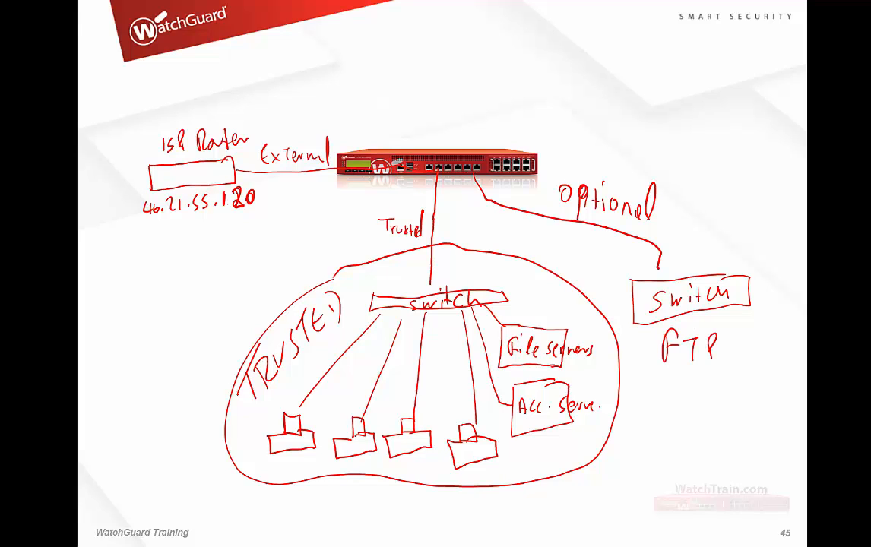
- Write 'WEB SERVER' and 'Mail server' under FTP on the right side
type("WEB Sc")
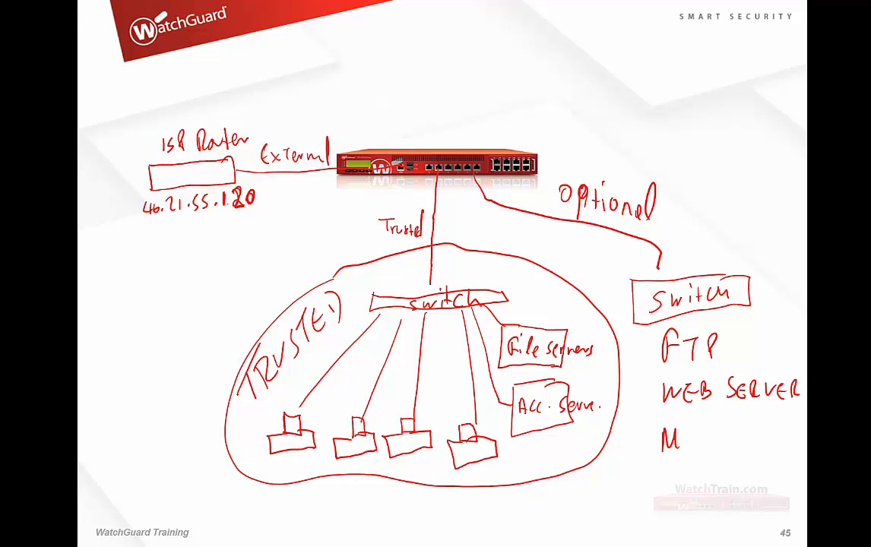
type("Mail ser")
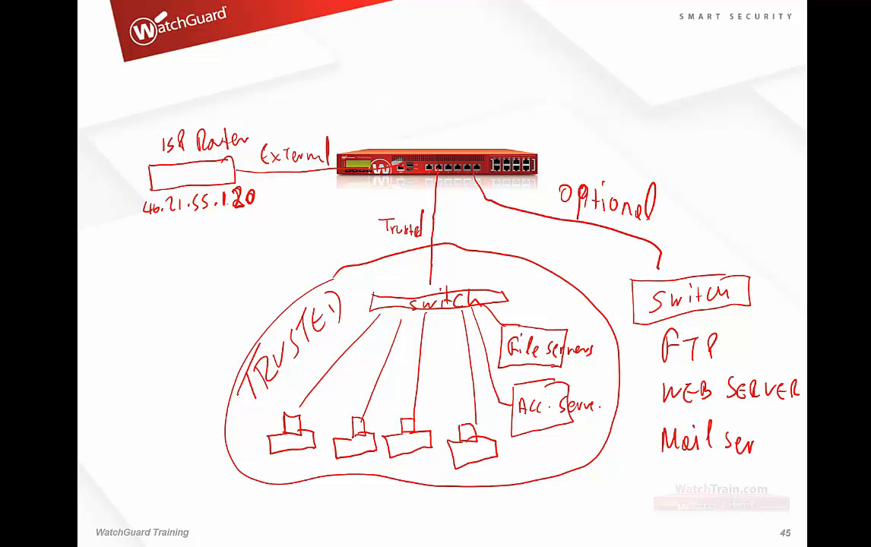
type("ver")
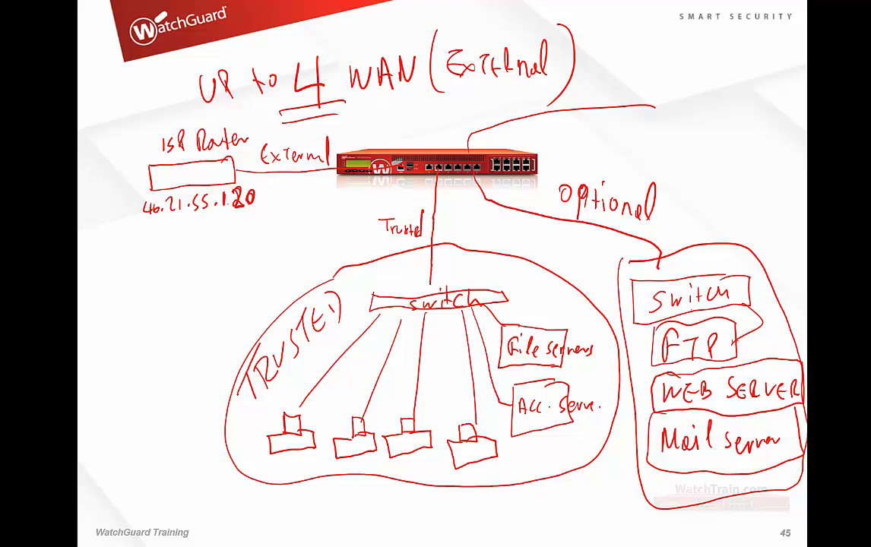
- Add a VLAN note and label the enclosed zone 'Optional'
type("VLA")
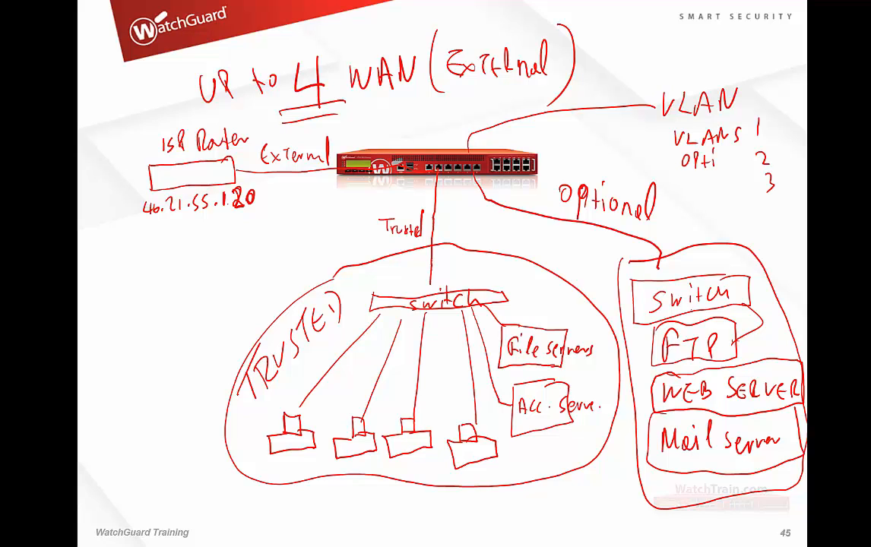
type("Optional")
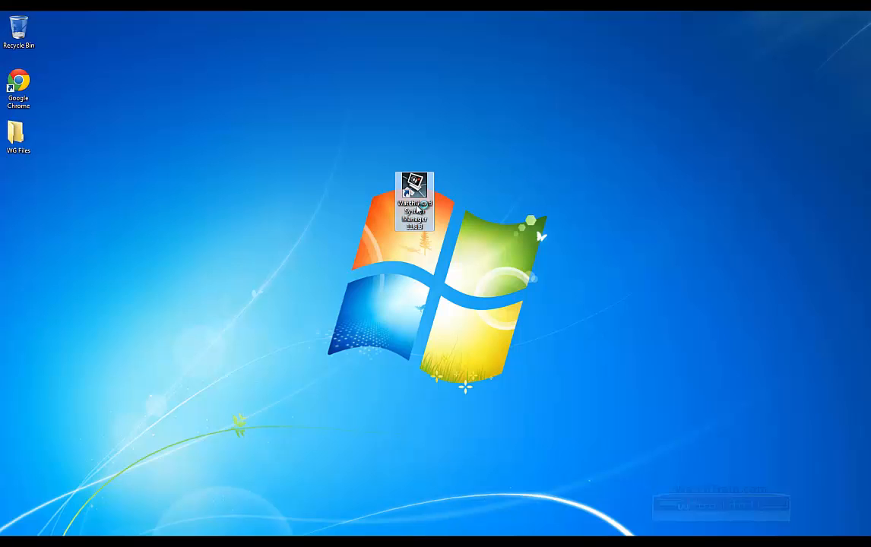
- Launch WatchGuard System Manager and log in to the Firebox with the passphrase
double_click(414, 201)
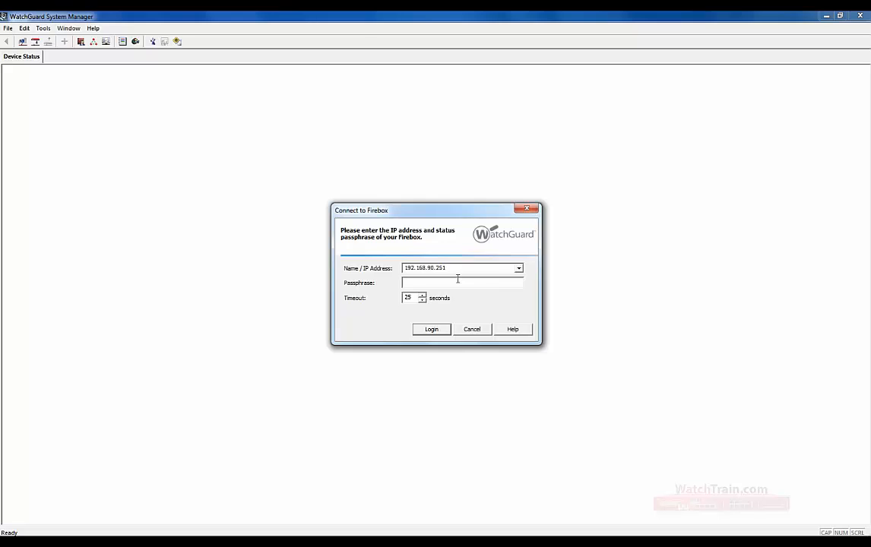
type("password")
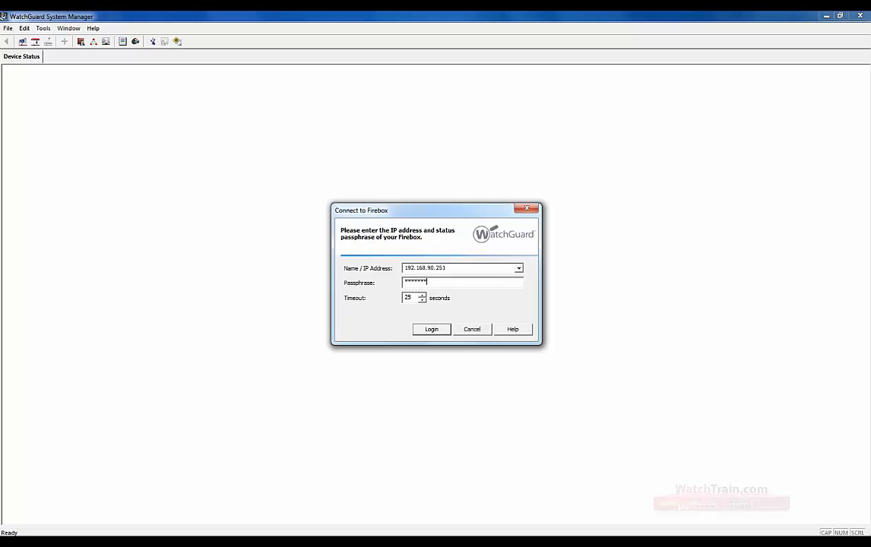
left_click(431, 329)
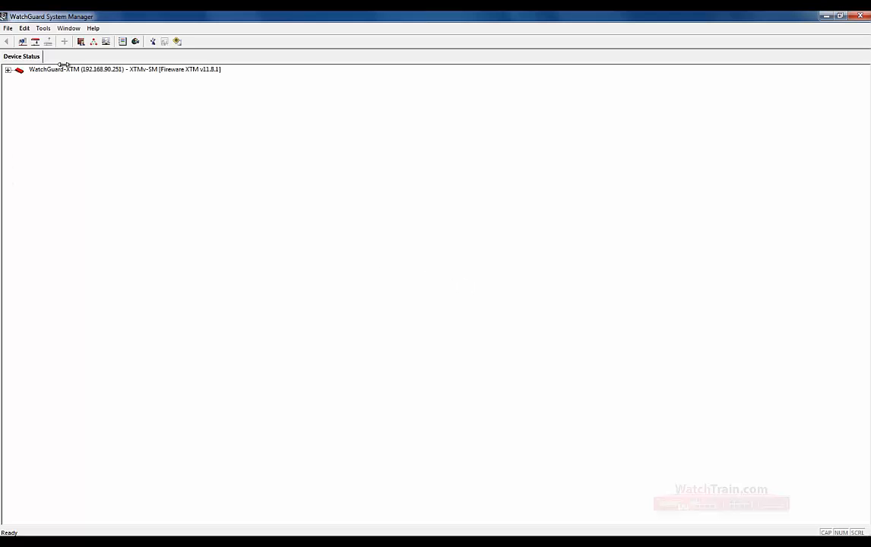
- Open the WatchGuard-XTM device's configuration in Policy Manager
left_click(122, 69)
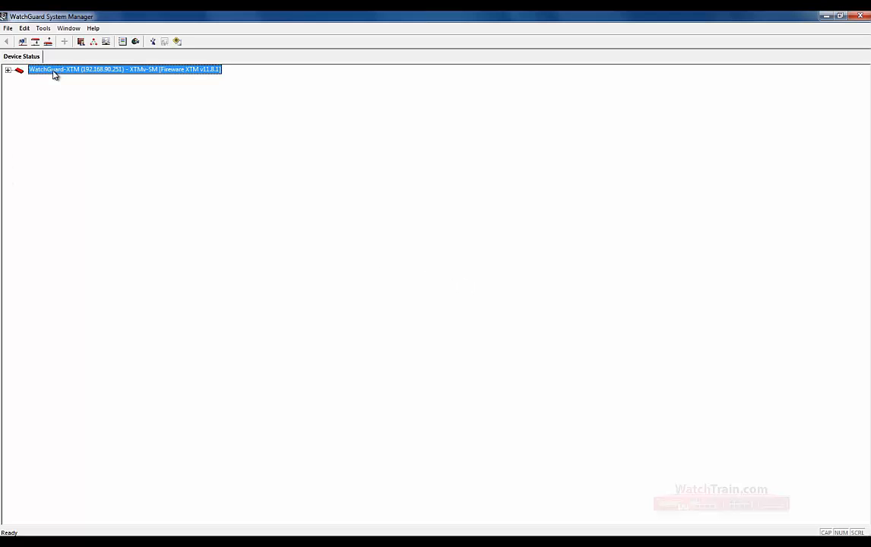
mouse_move(80, 41)
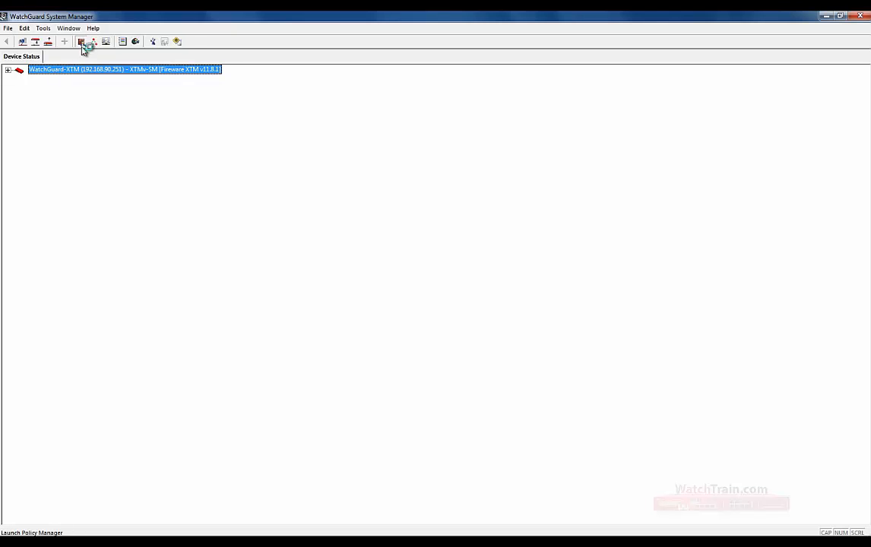
left_click(81, 41)
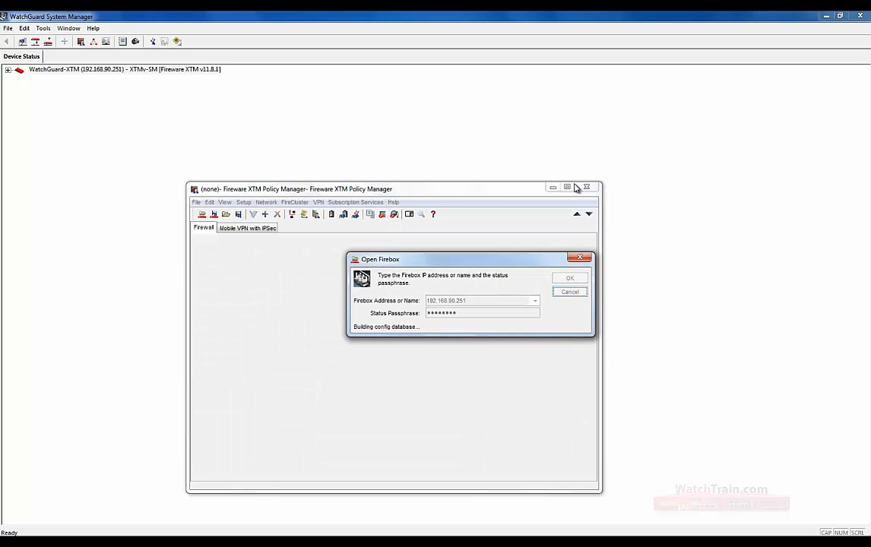
left_click(570, 278)
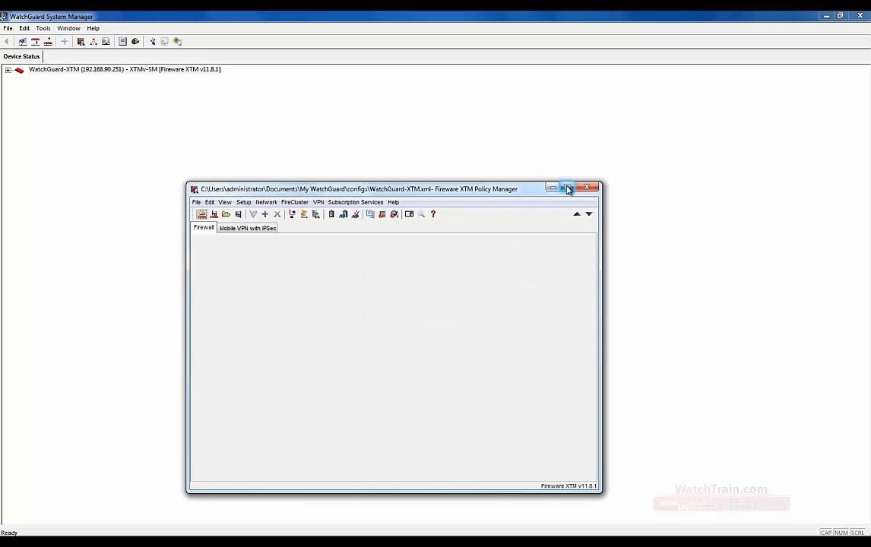
- Maximize Policy Manager to show the FTP, Ping, WatchGuard and Outgoing policies
left_click(567, 189)
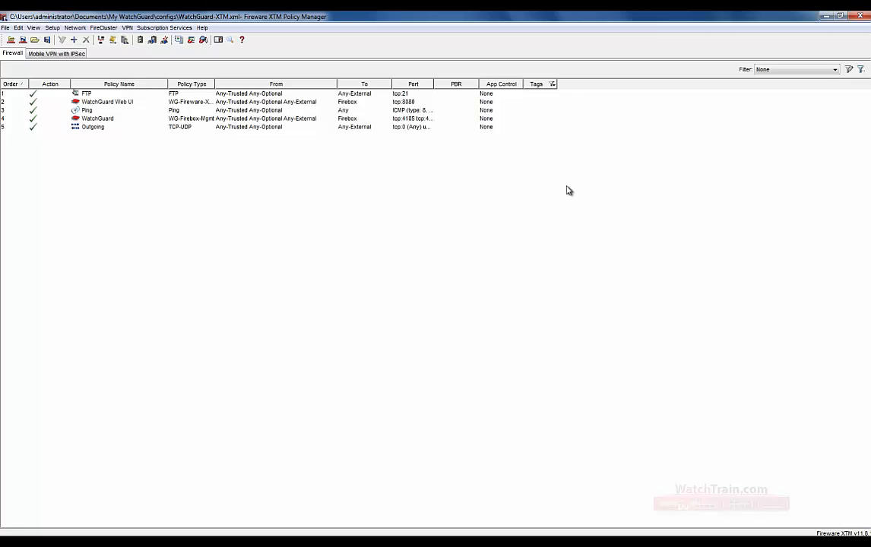
mouse_move(11, 127)
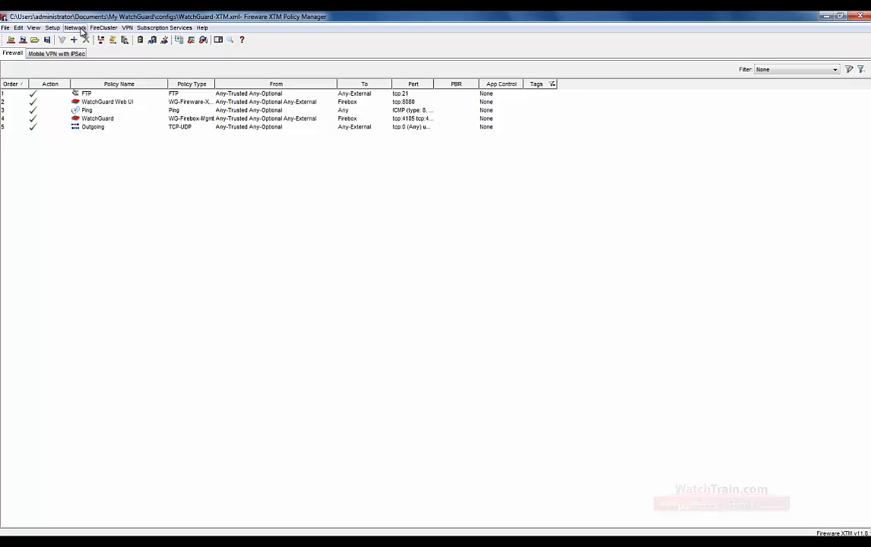
- Open Network > Configuration to view the Interfaces list
left_click(75, 28)
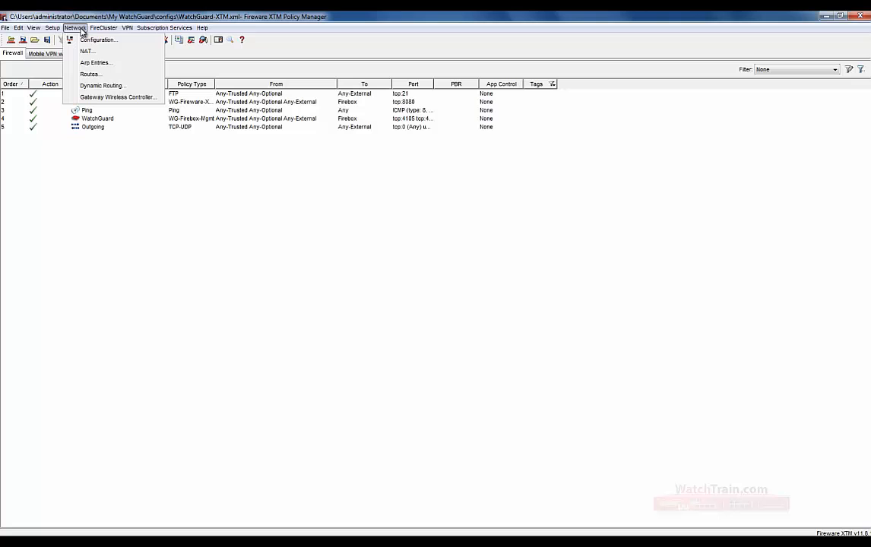
mouse_move(98, 40)
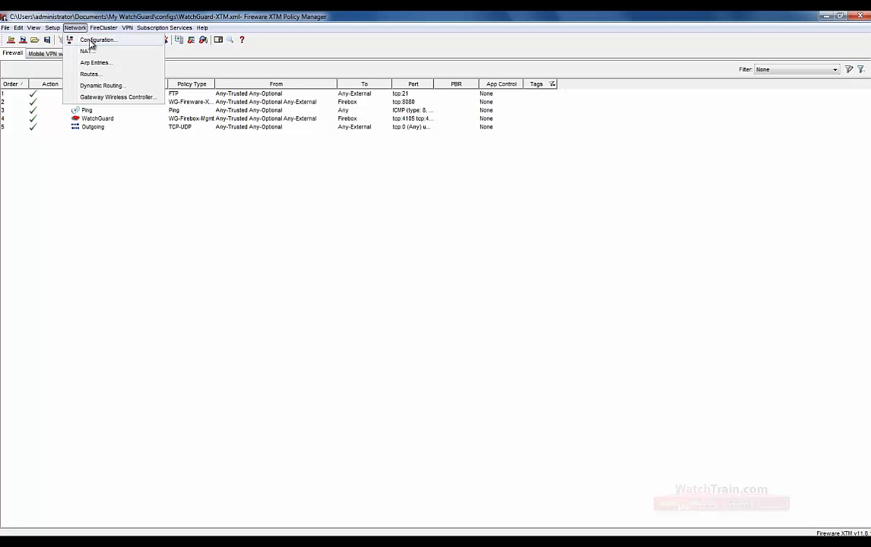
left_click(98, 40)
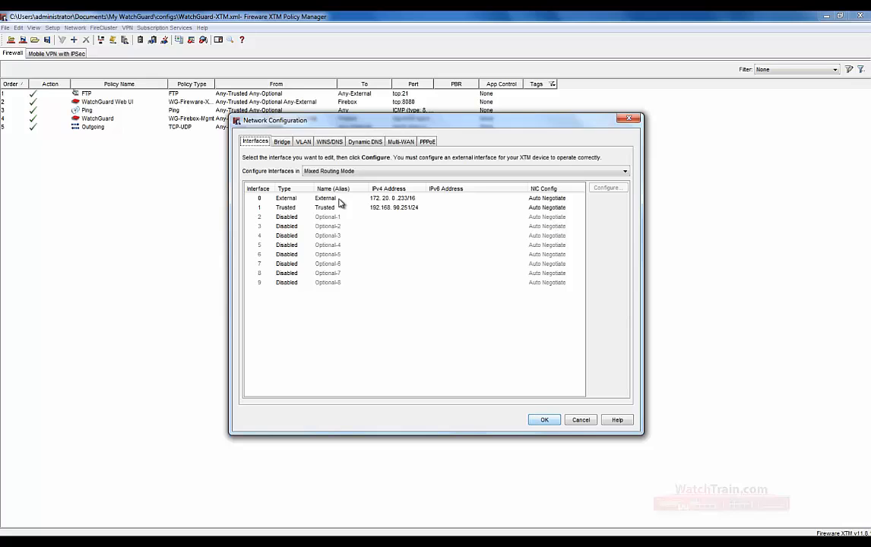
mouse_move(294, 175)
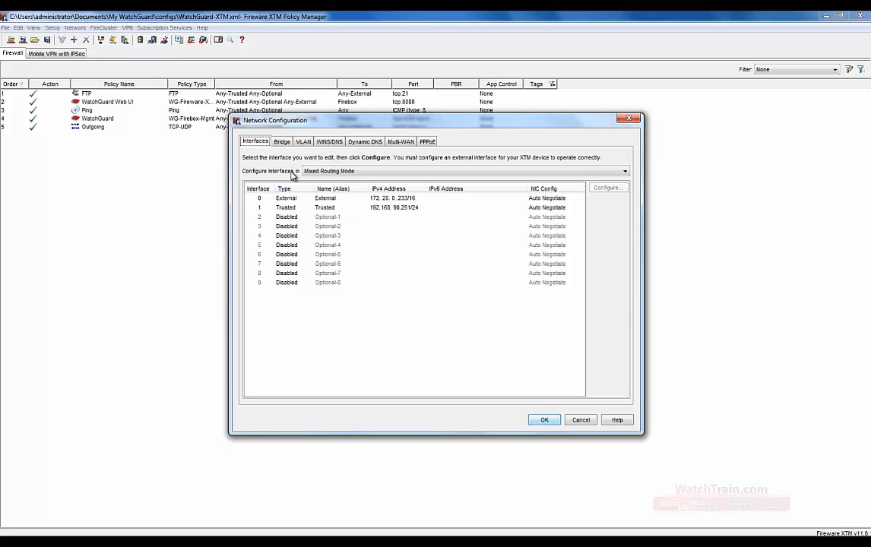
mouse_move(331, 269)
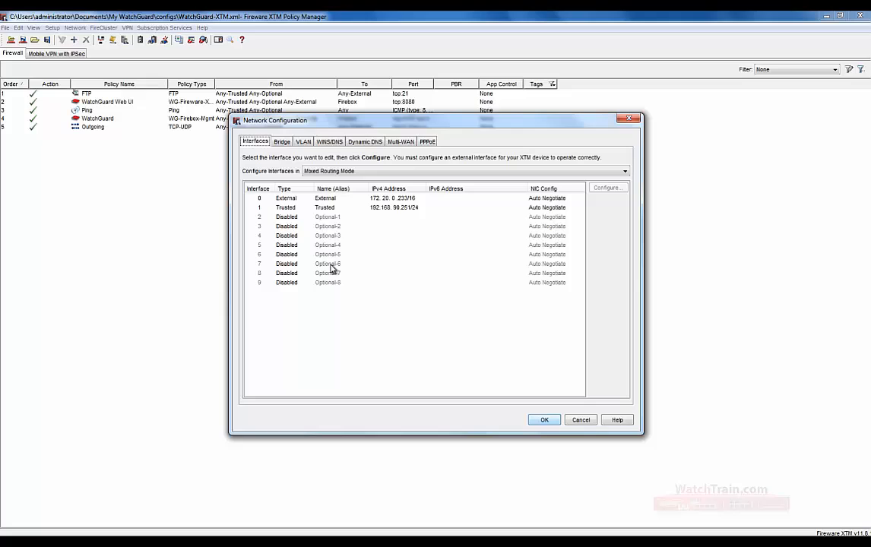